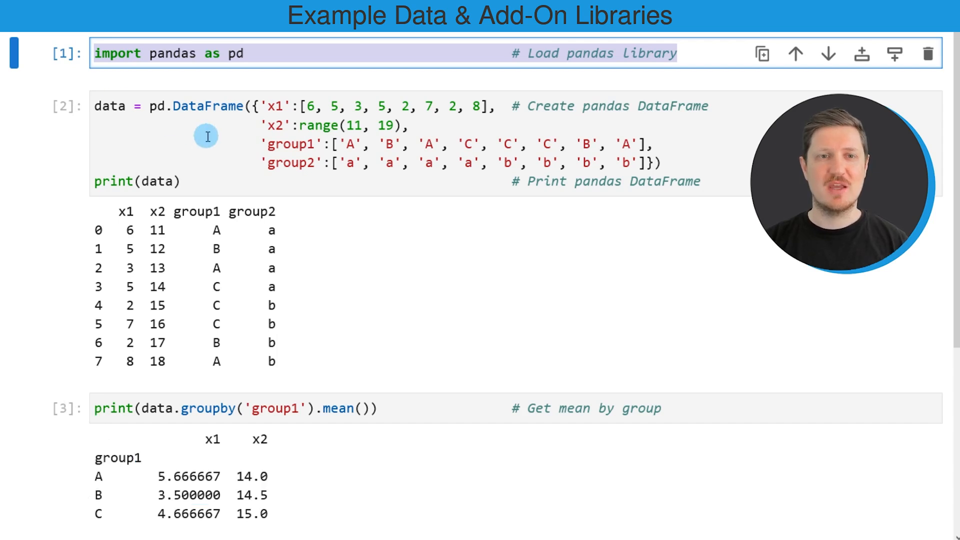
Highlight the DataFrame function in the code and the whole printed DataFrame
double_click(208, 106)
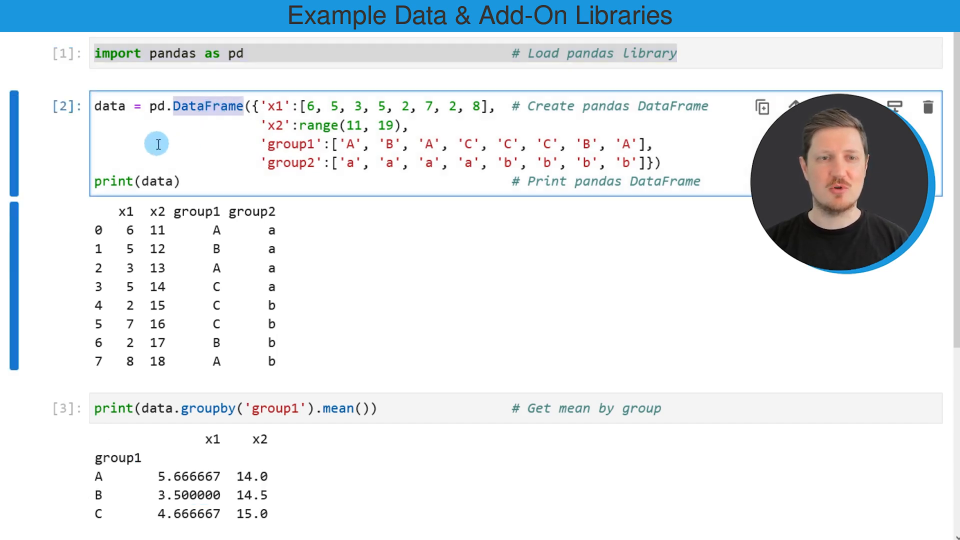
click(741, 181)
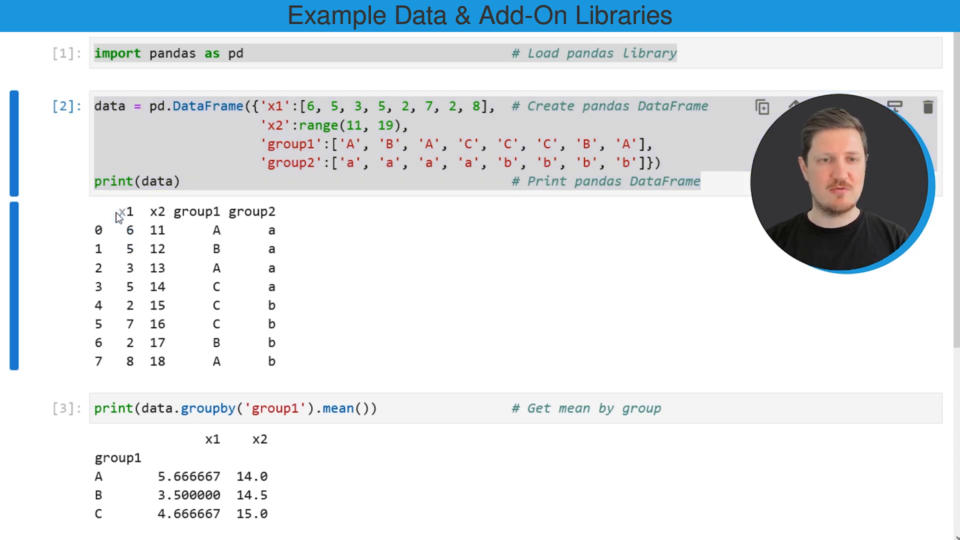
drag(119, 217, 276, 365)
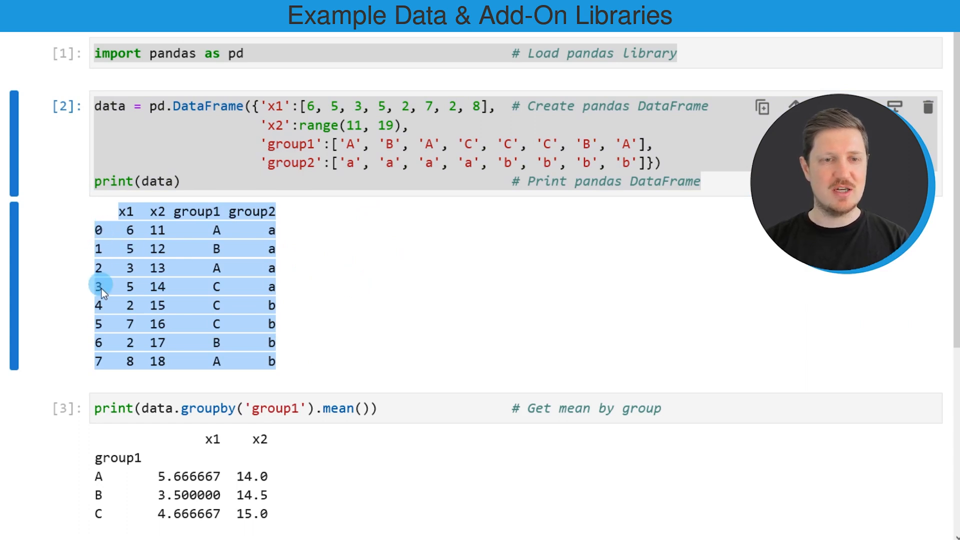
mouse_move(246, 218)
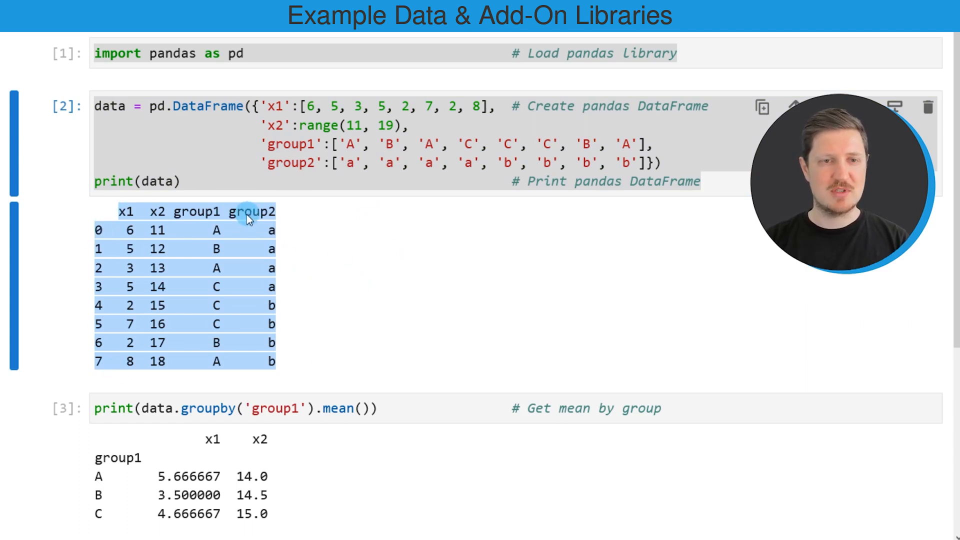
mouse_move(155, 220)
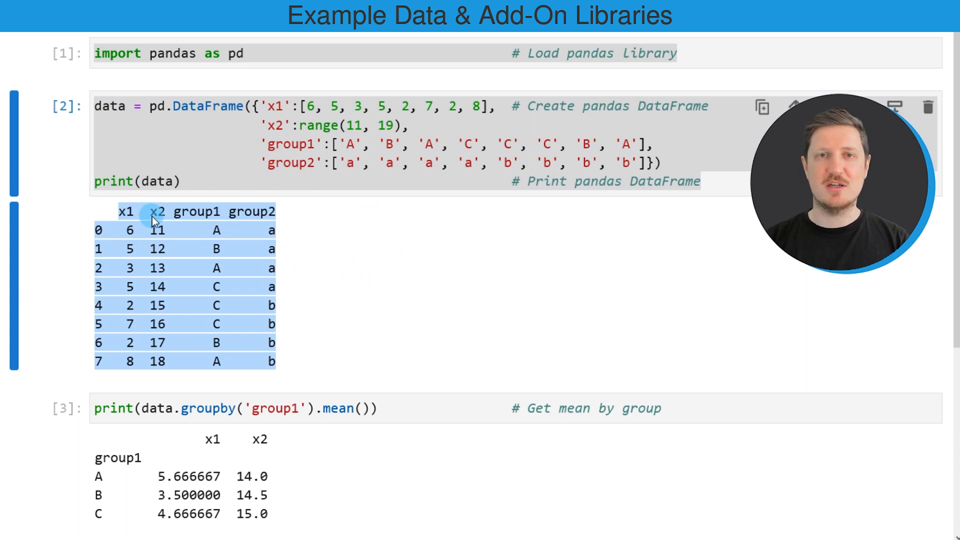
mouse_move(193, 219)
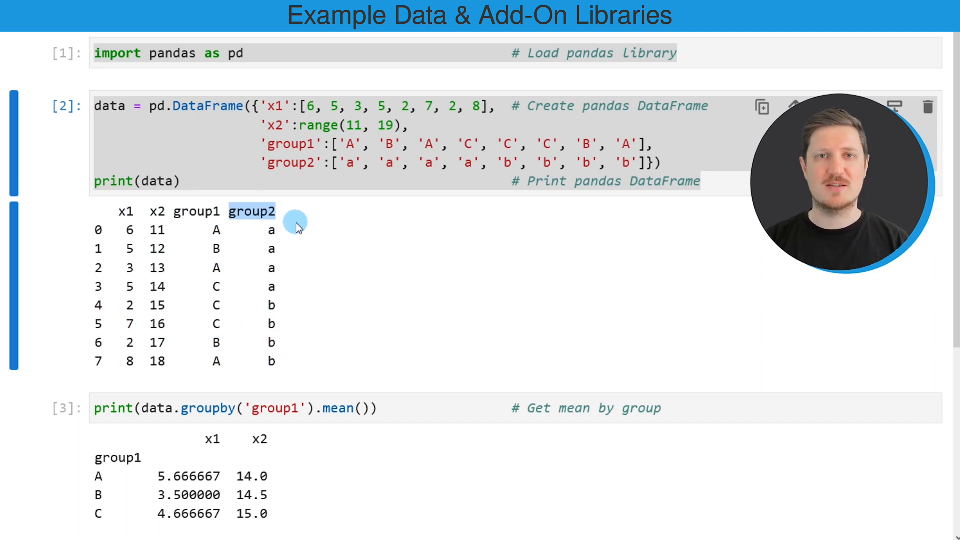
mouse_move(327, 269)
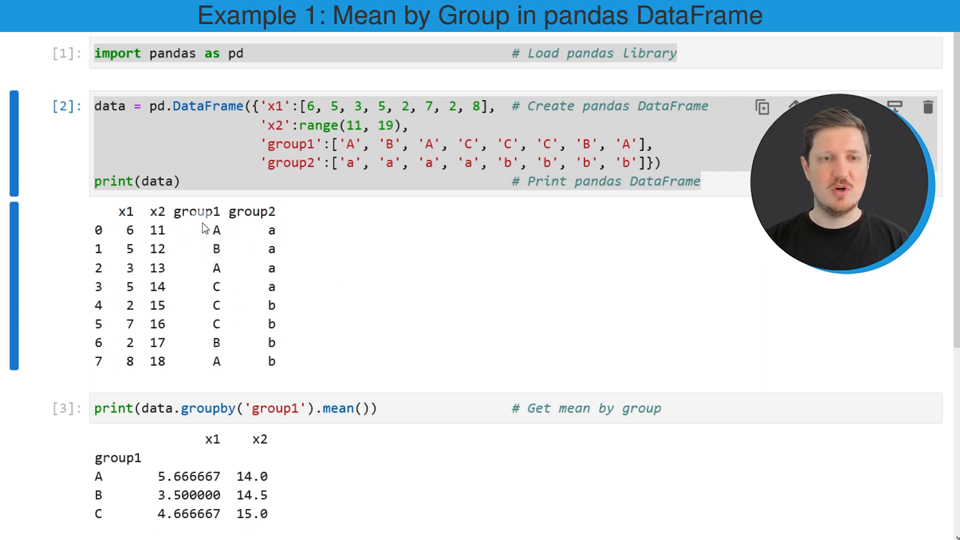
Highlight the group1 column name and the groupby call in the group-means cell
double_click(196, 212)
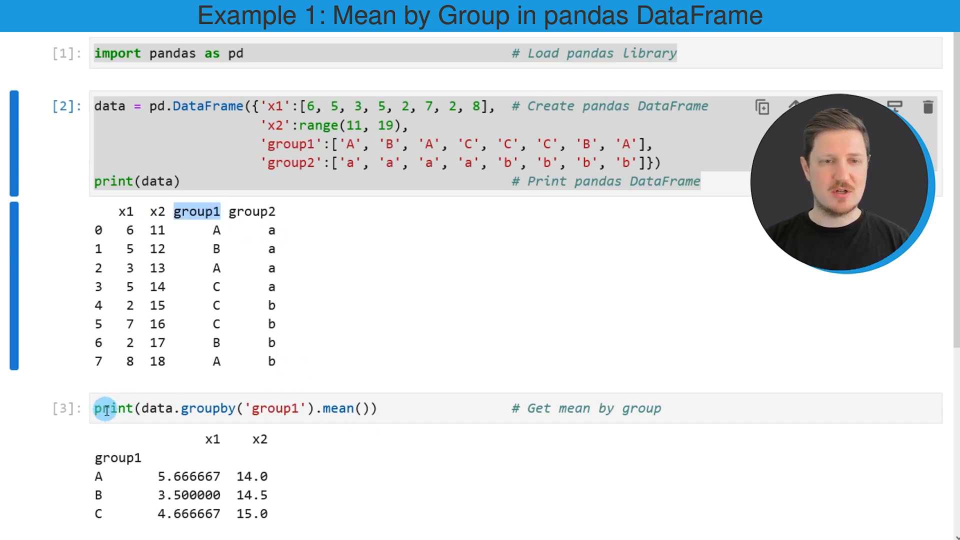
click(383, 409)
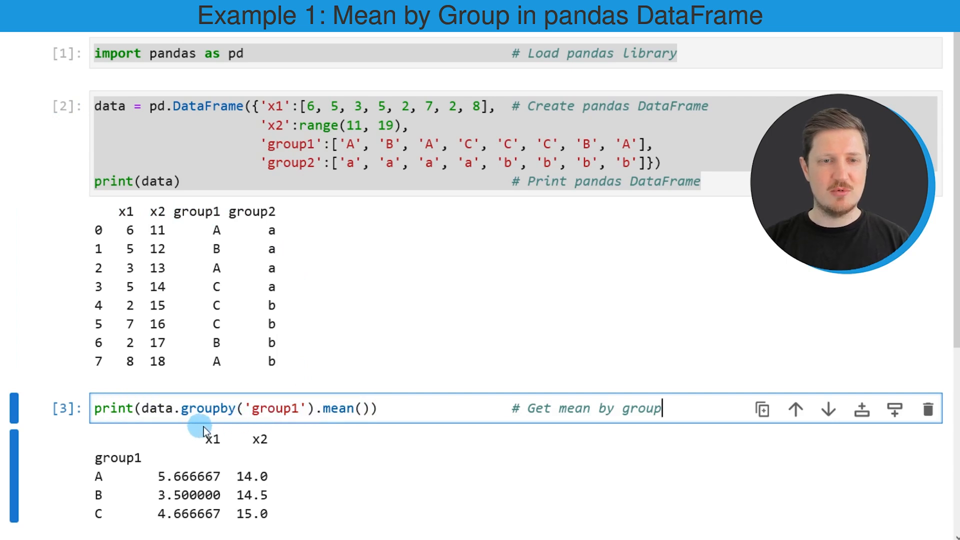
double_click(208, 408)
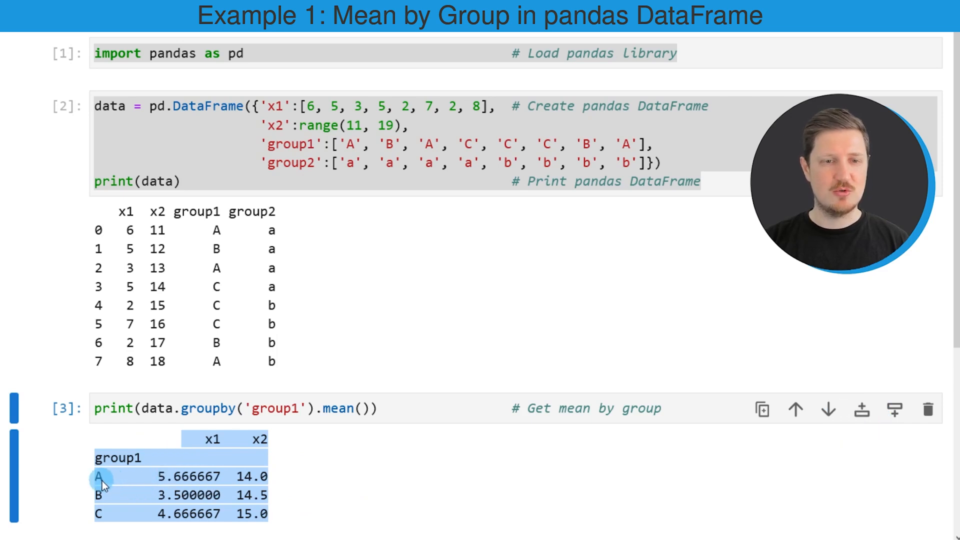
mouse_move(107, 505)
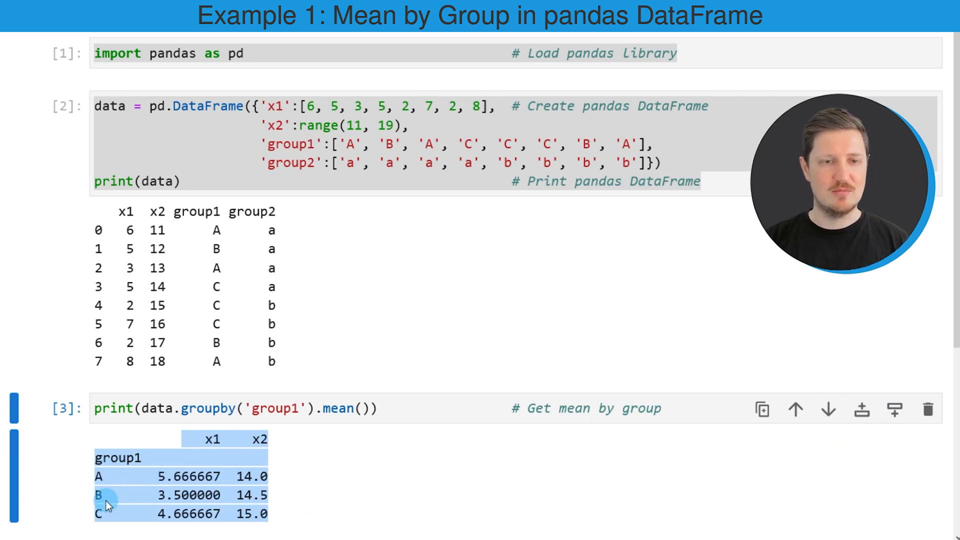
mouse_move(248, 450)
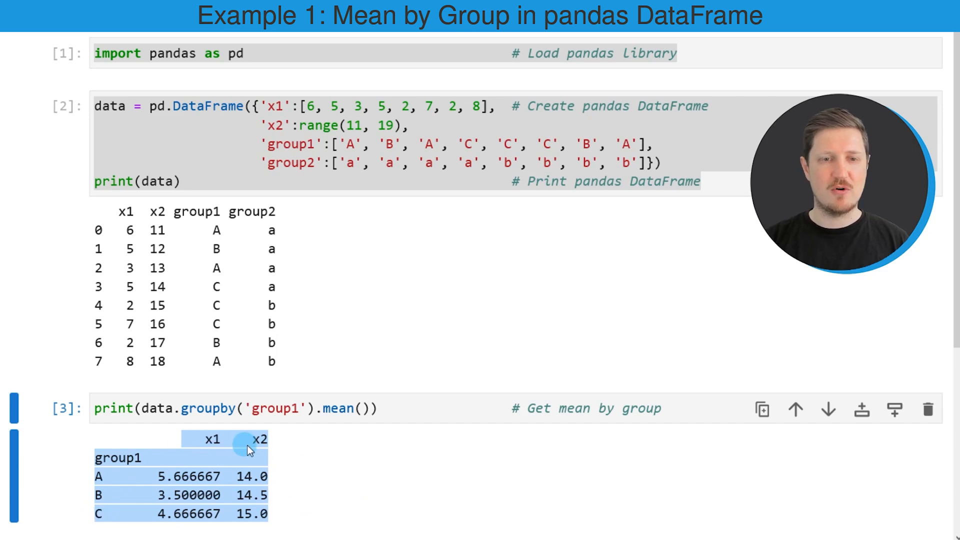
mouse_move(256, 454)
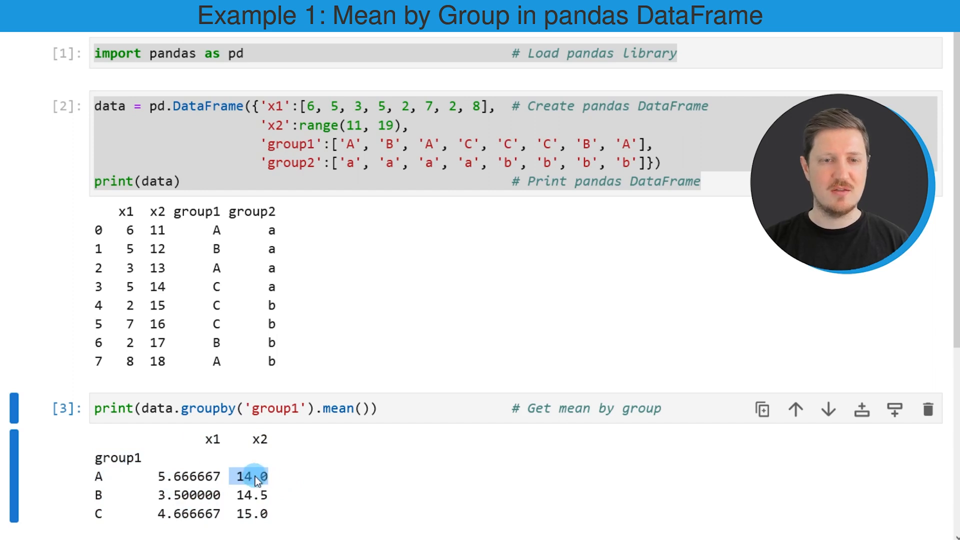
mouse_move(332, 480)
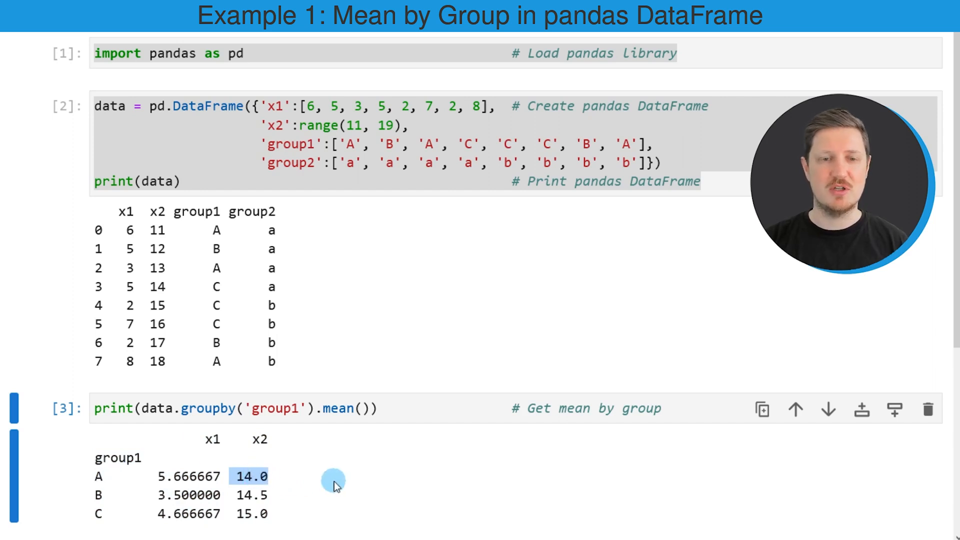
mouse_move(379, 459)
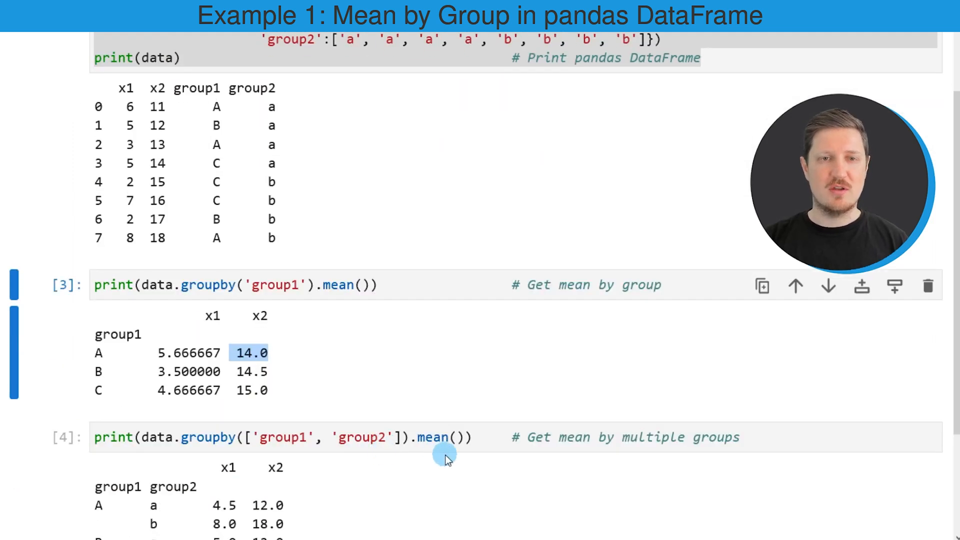
mouse_move(468, 483)
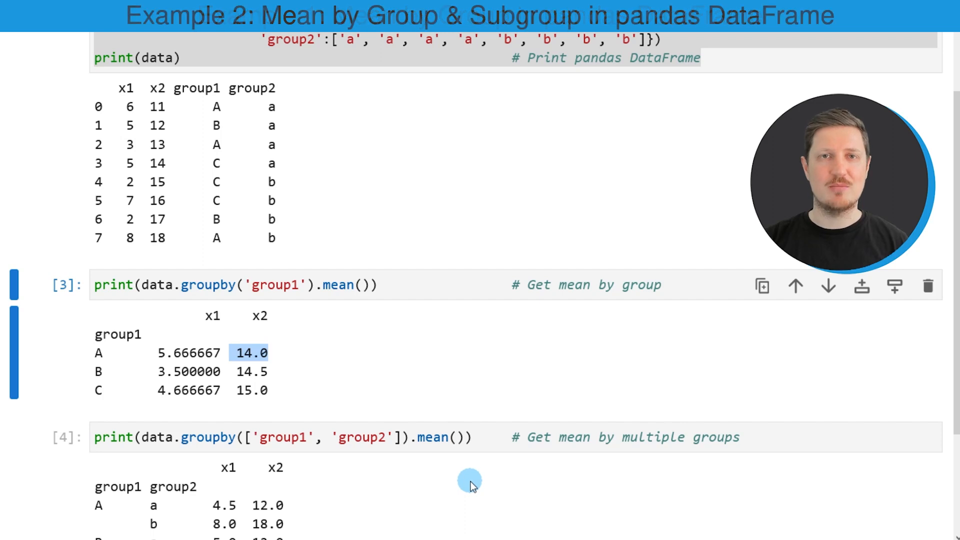
Open the R Programming dropdown in the Statistics Globe top navigation bar
scroll(down, 3)
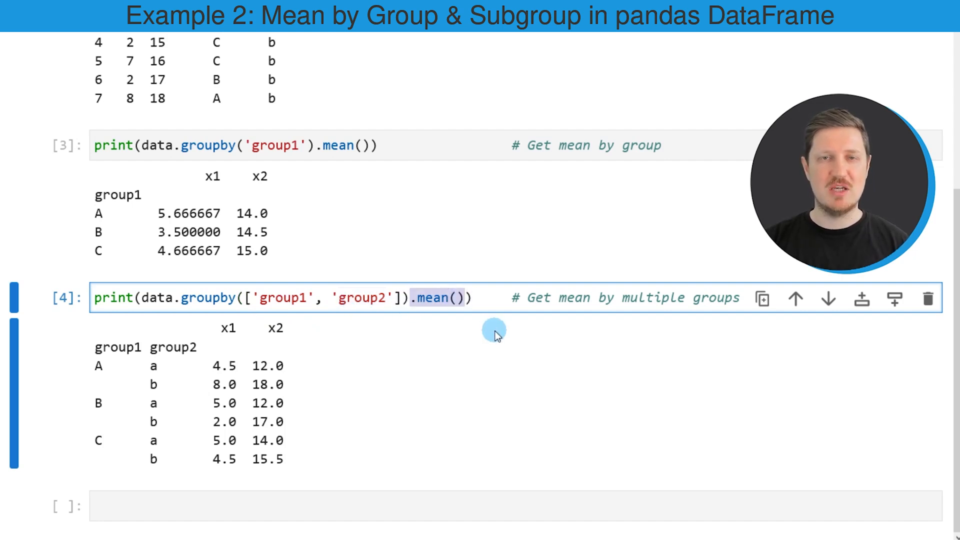
mouse_move(496, 336)
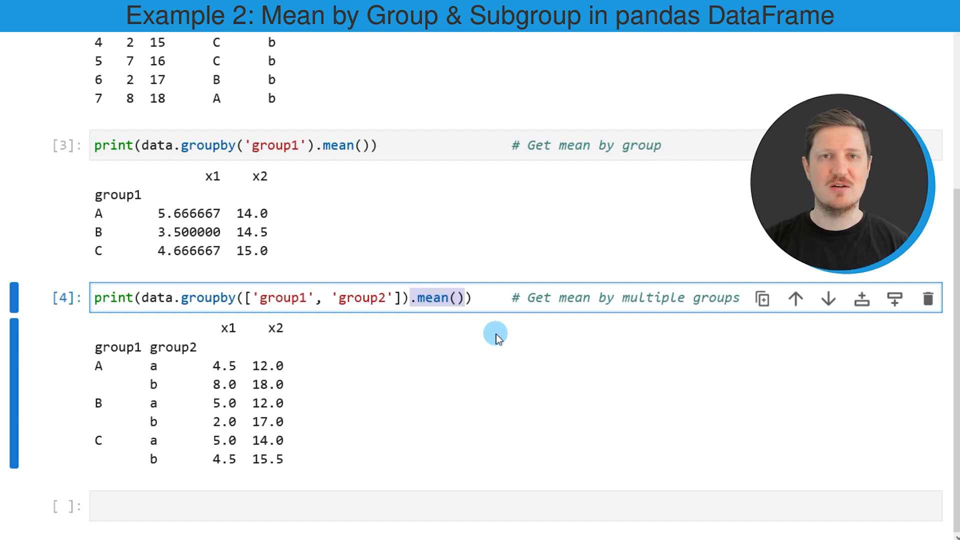
mouse_move(346, 352)
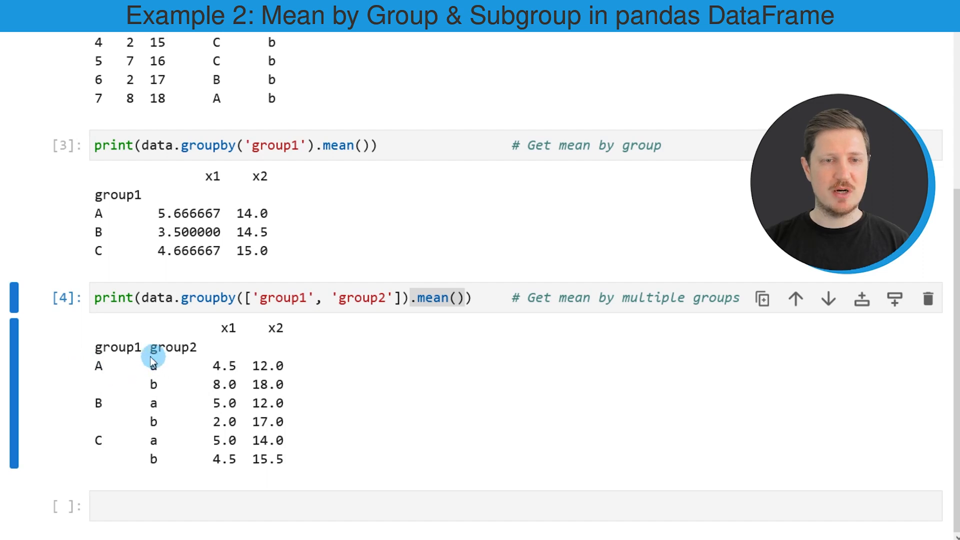
mouse_move(126, 376)
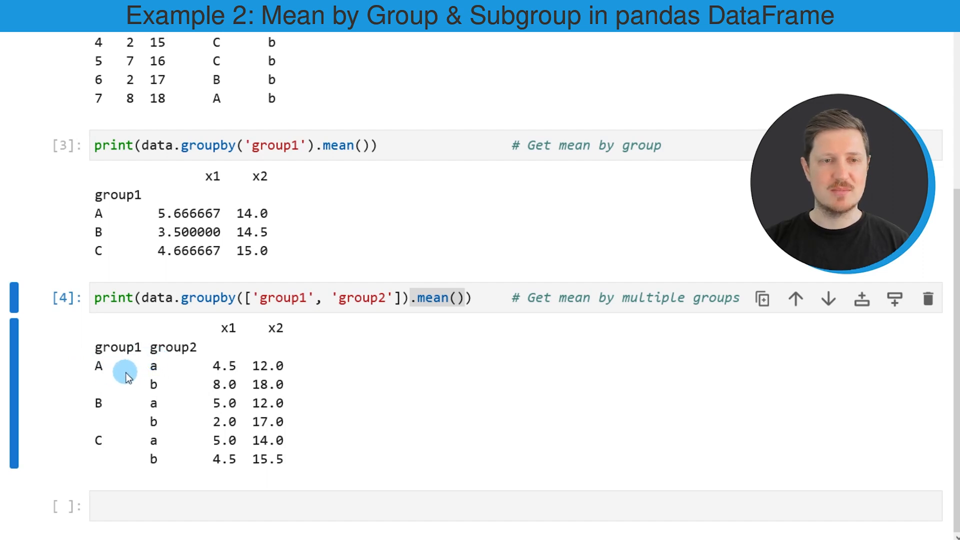
mouse_move(225, 376)
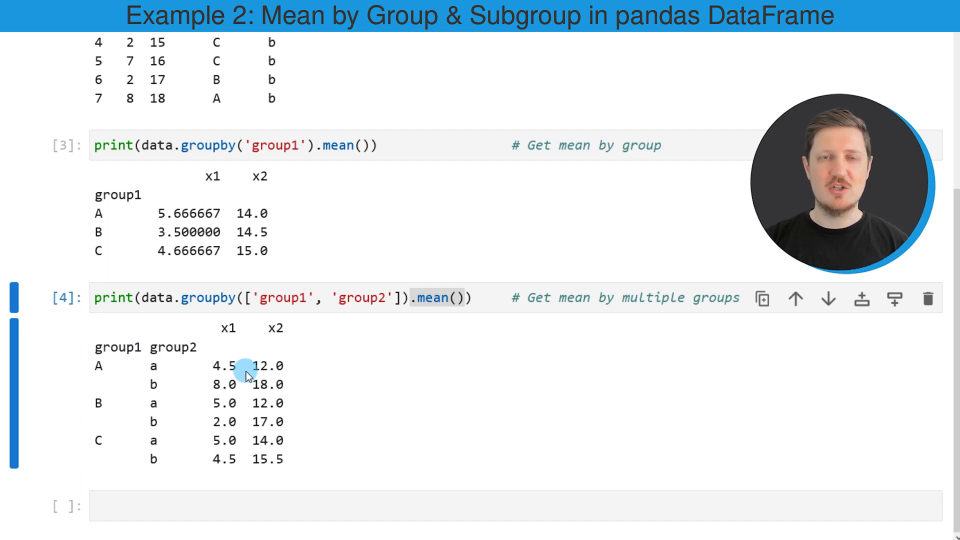
mouse_move(215, 331)
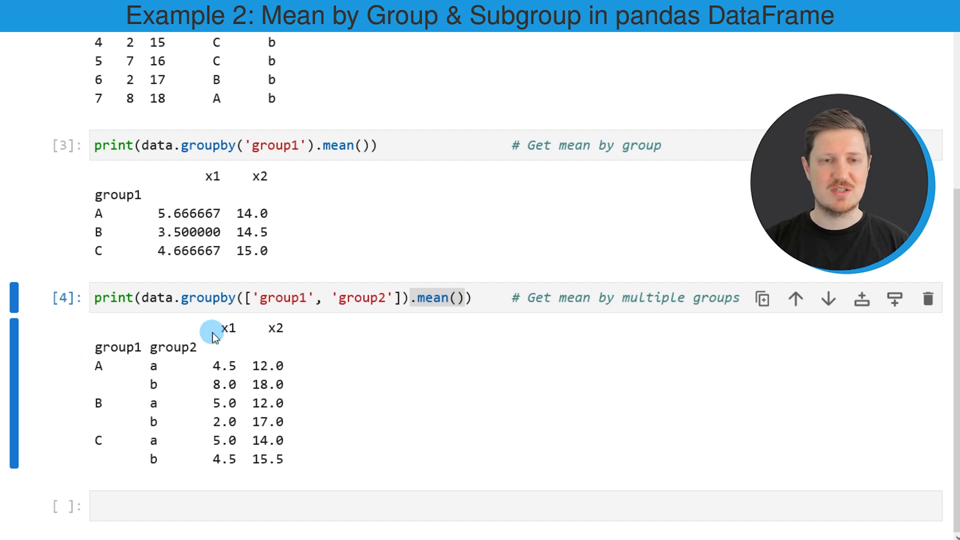
mouse_move(278, 342)
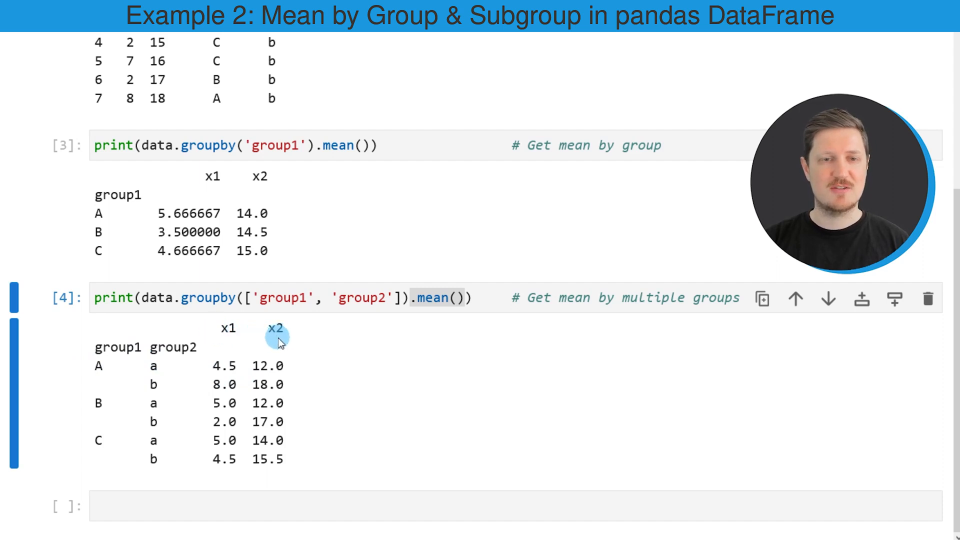
mouse_move(245, 368)
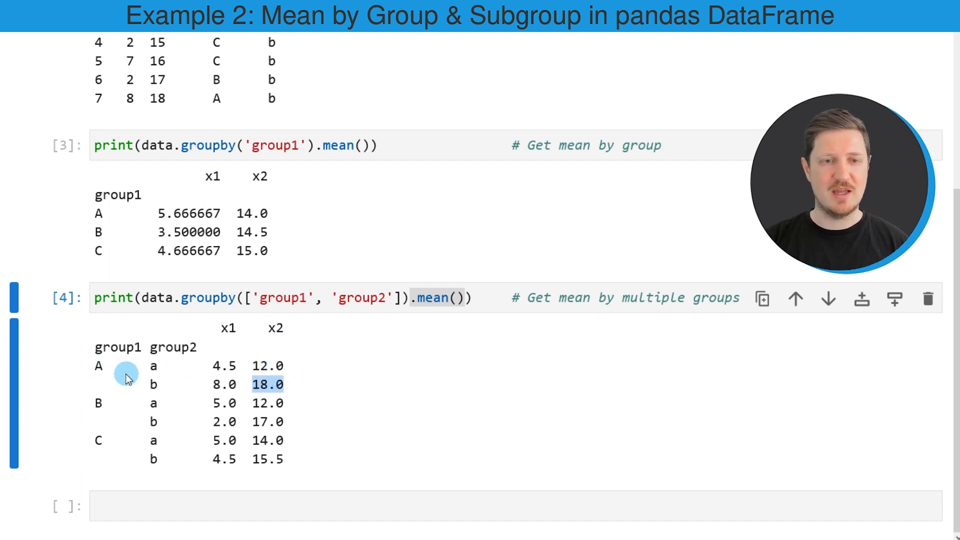
mouse_move(345, 410)
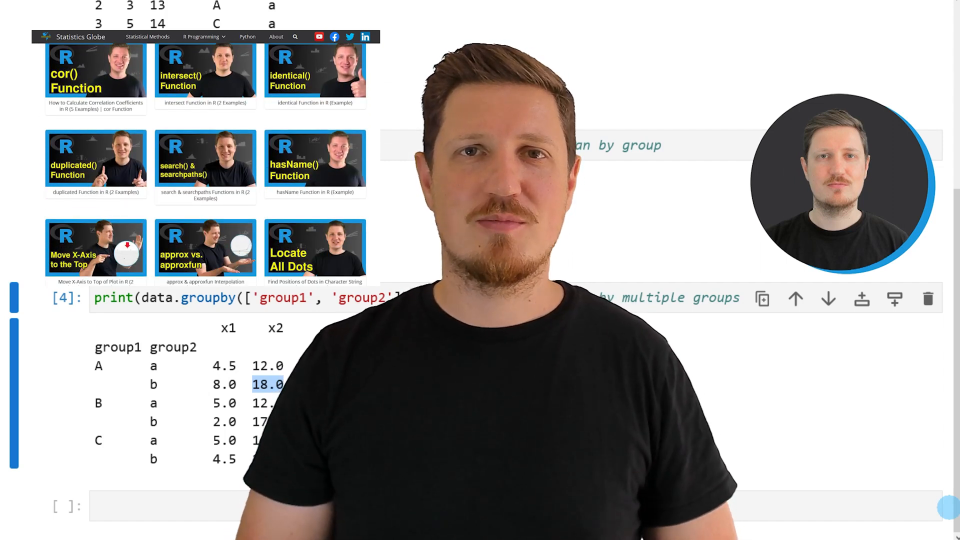
click(201, 36)
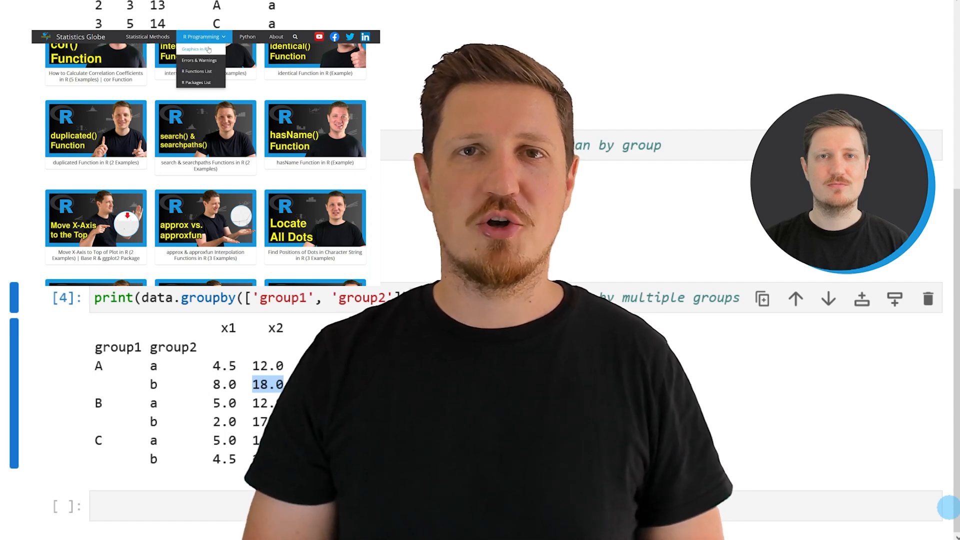
click(193, 49)
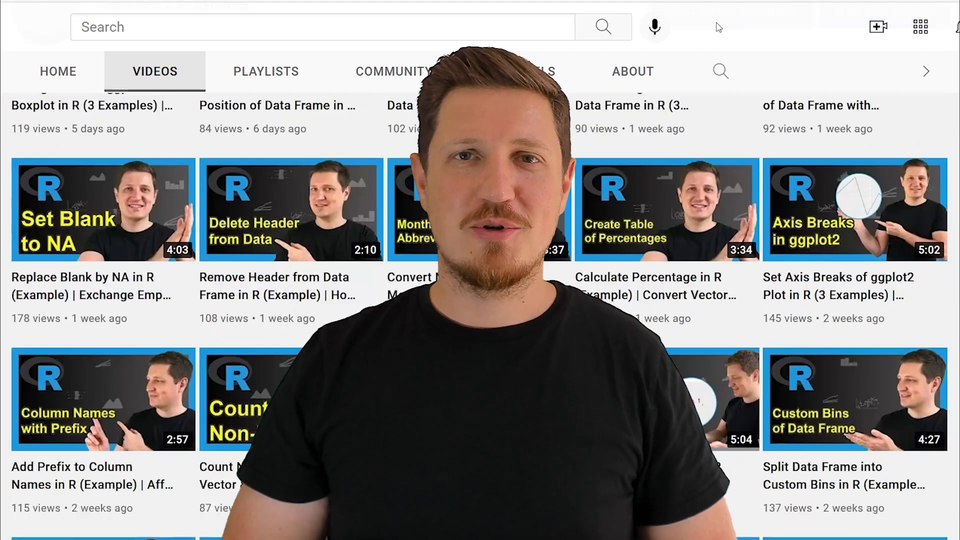
scroll(down, 3)
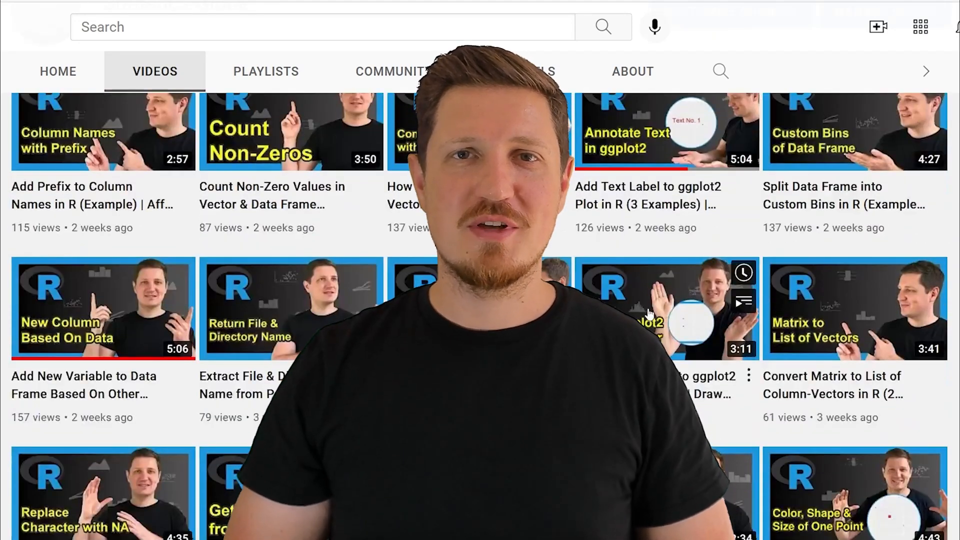
scroll(down, 3)
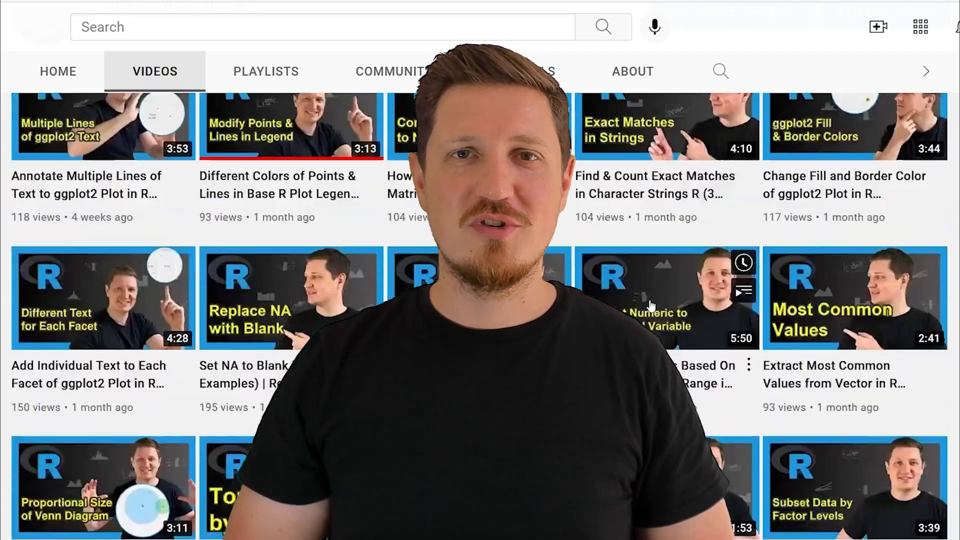
scroll(down, 3)
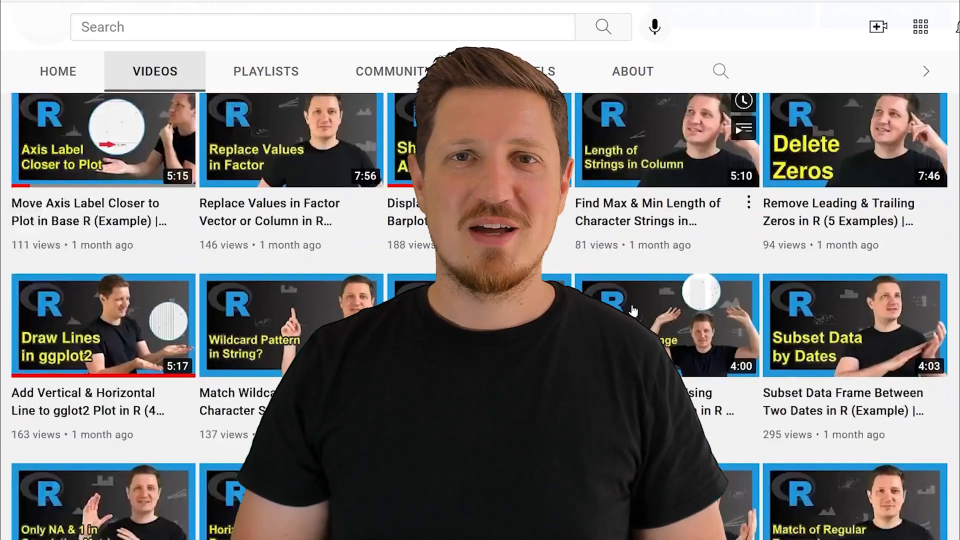
scroll(down, 3)
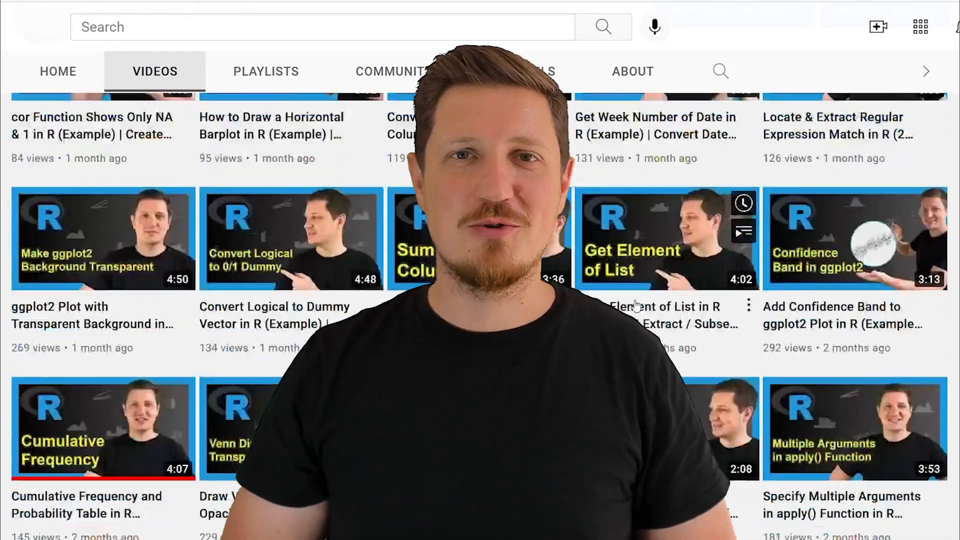